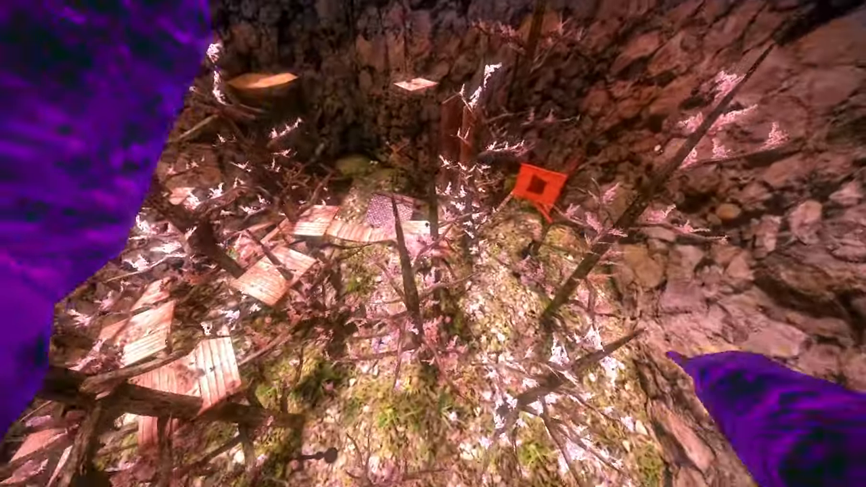
pyautogui.moveTo(433, 243)
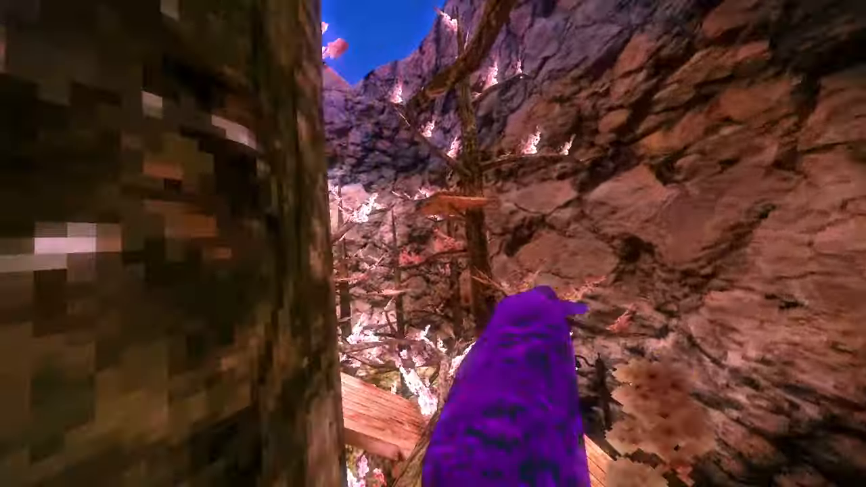
pyautogui.moveTo(433, 244)
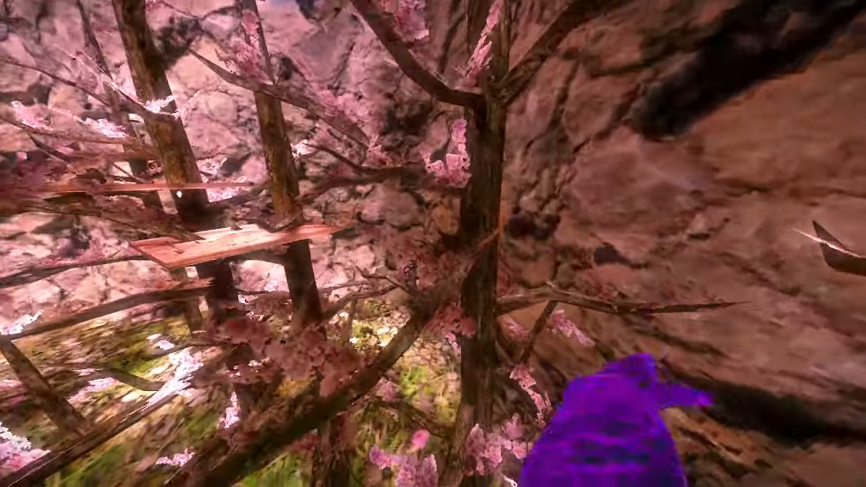